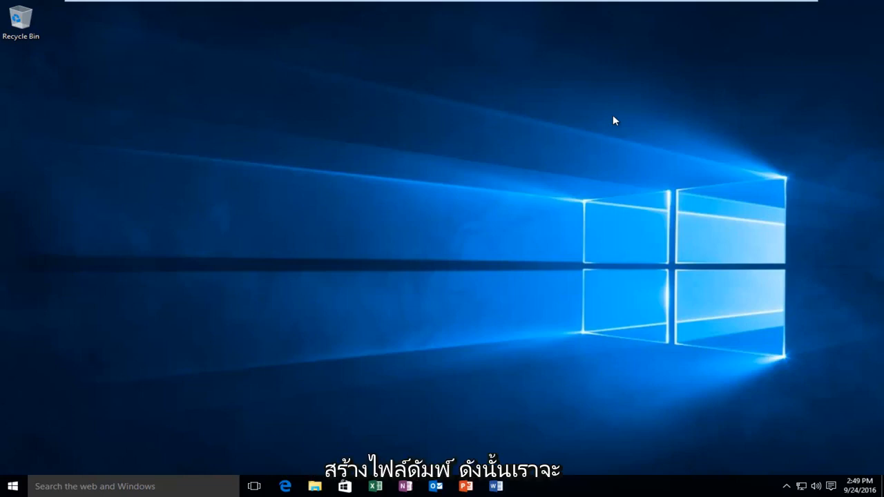
mouse_move(3, 463)
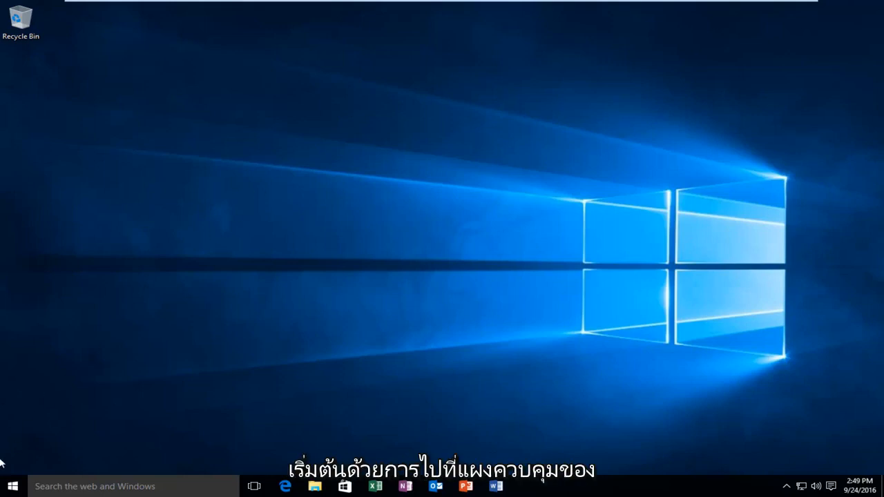
Search the Start menu for "control" so Control Panel shows as the best match
click(12, 486)
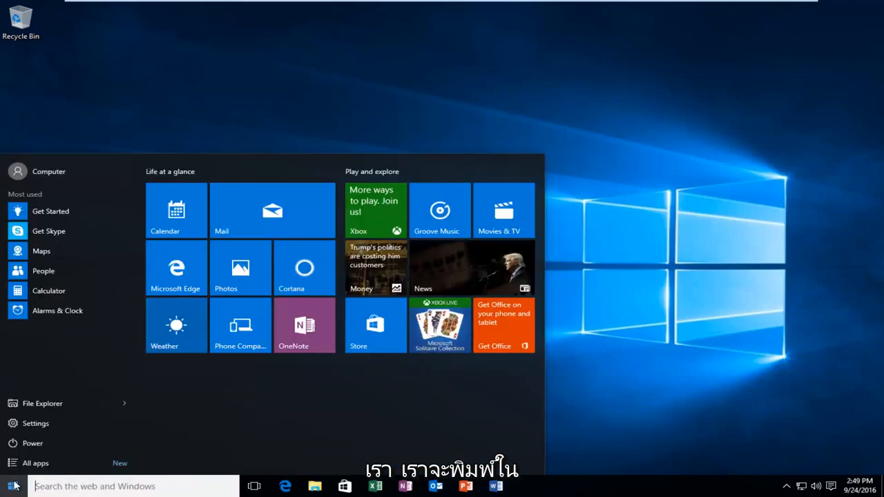
text(control panel)
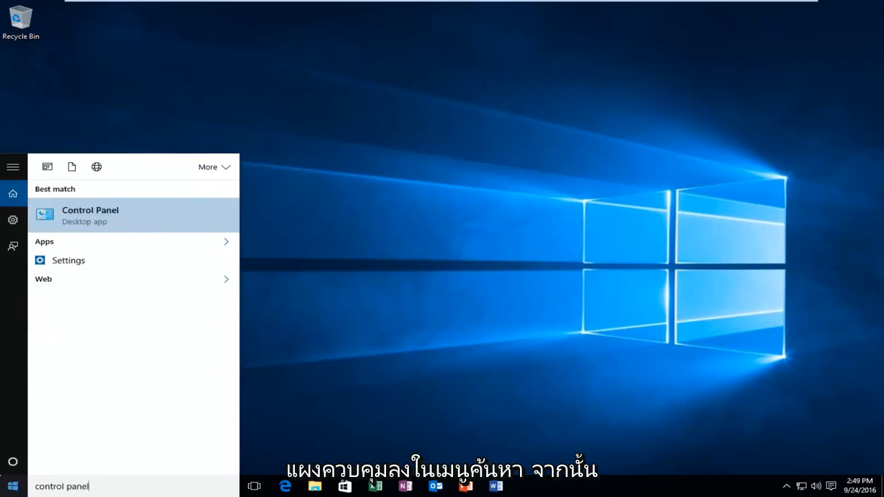
mouse_move(108, 218)
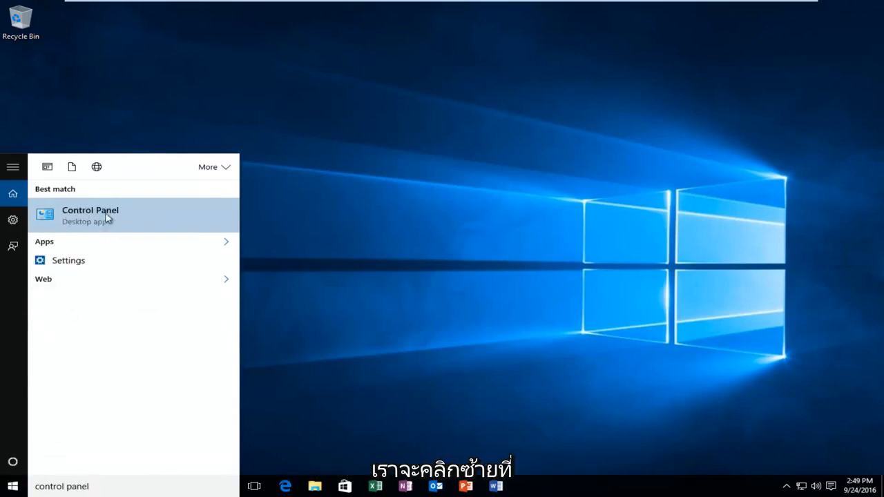
mouse_move(94, 229)
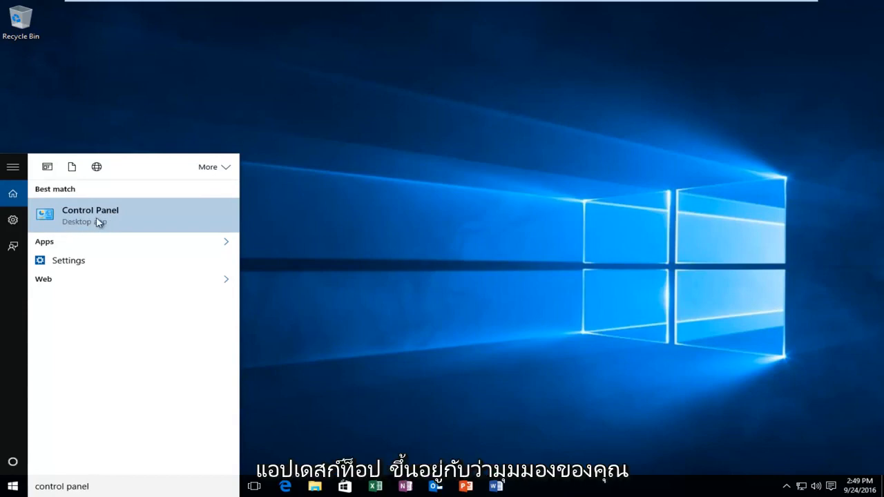
Launch Control Panel from the results and browse the All Control Panel Items list
click(89, 215)
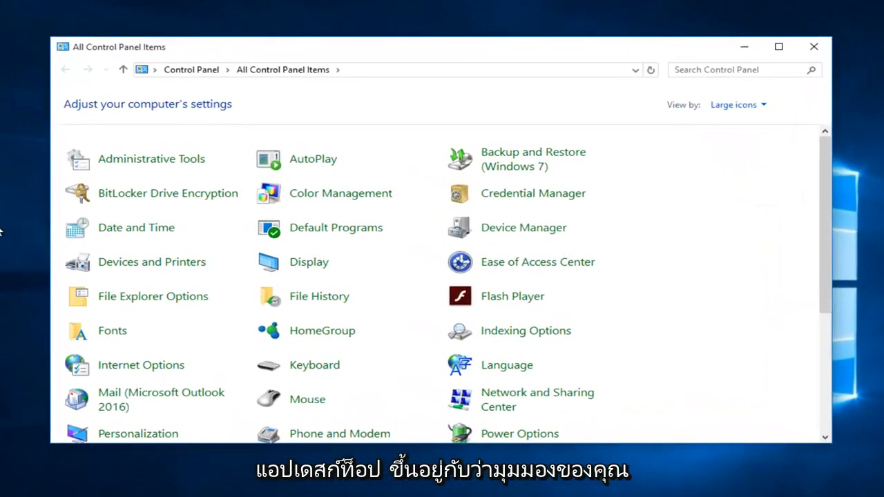
mouse_move(628, 102)
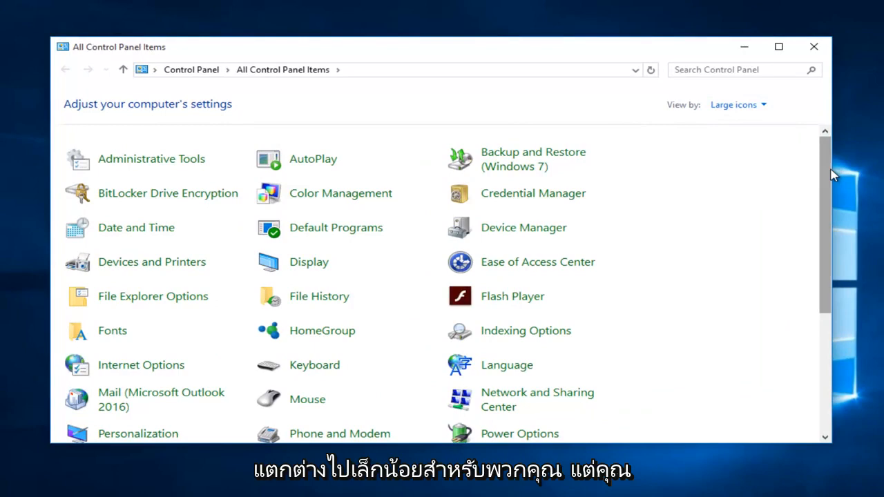
scroll(down, 3)
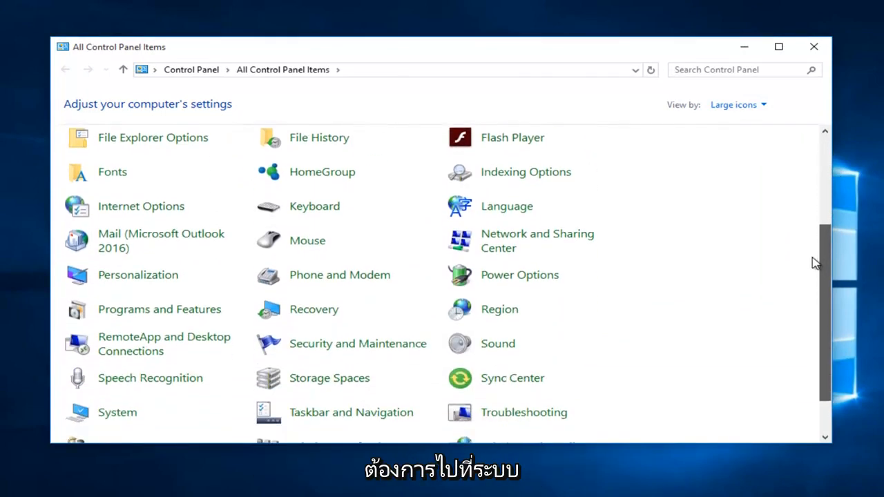
scroll(down, 3)
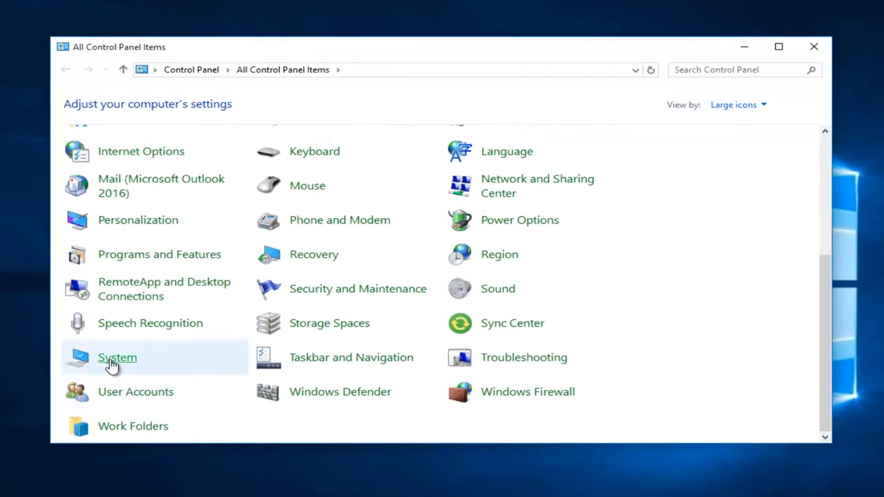
Go to the System page and bring up System Properties on its Advanced settings
click(117, 356)
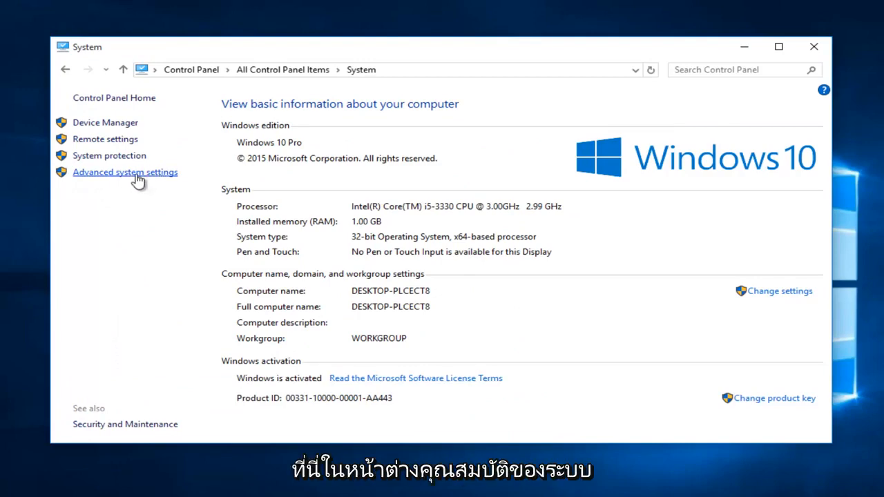
click(124, 172)
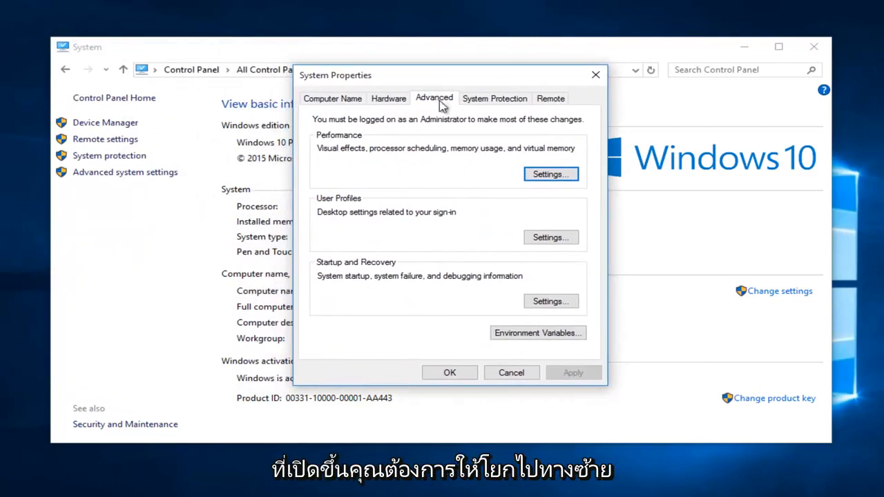
mouse_move(537, 301)
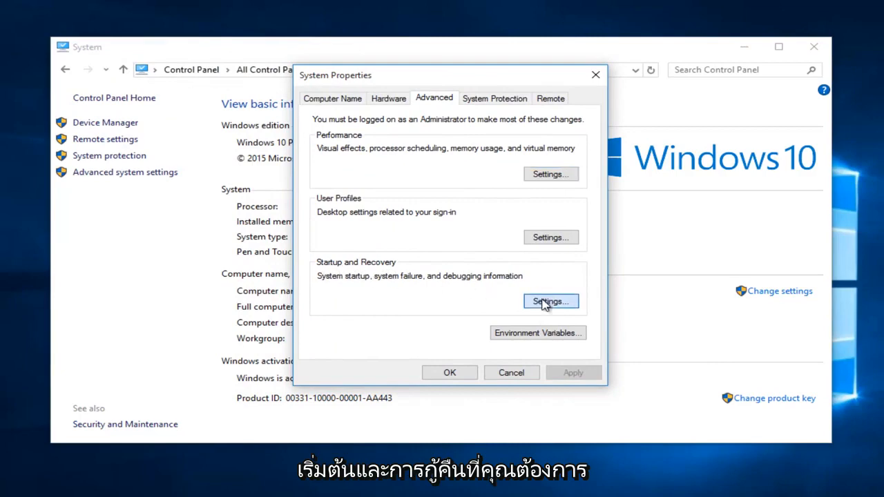
Bring up the Startup and Recovery settings dialog
click(550, 301)
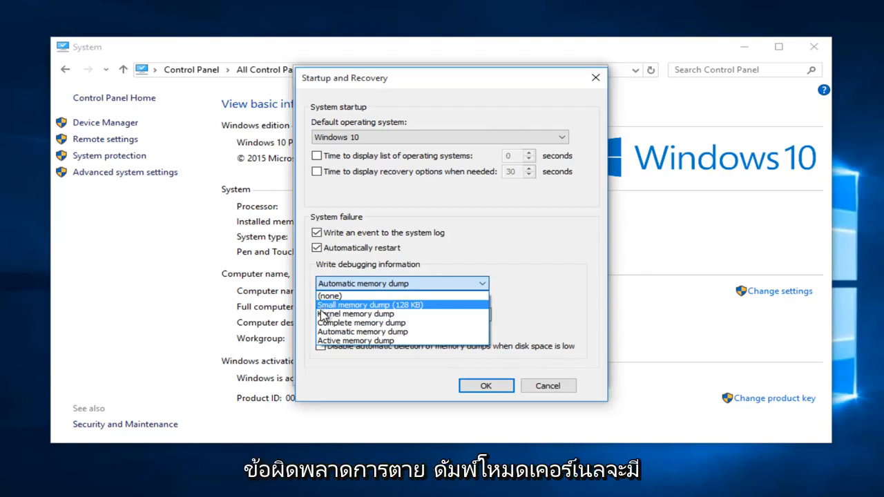
mouse_move(356, 313)
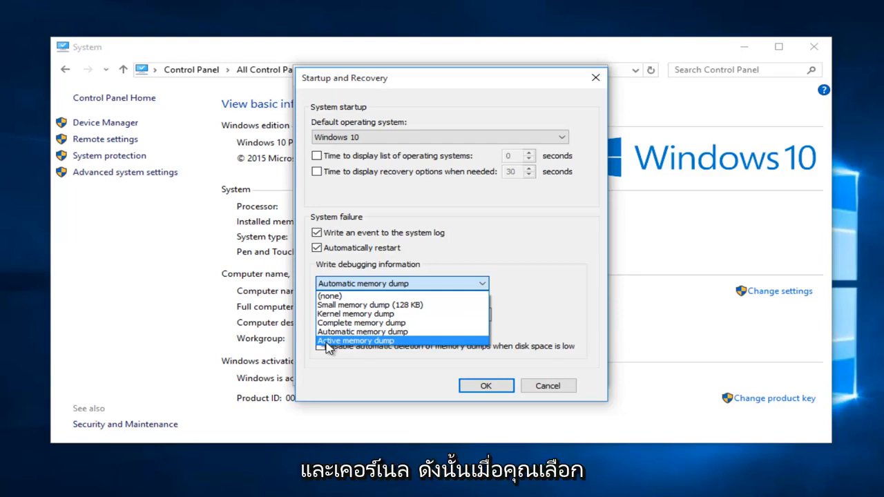
mouse_move(361, 323)
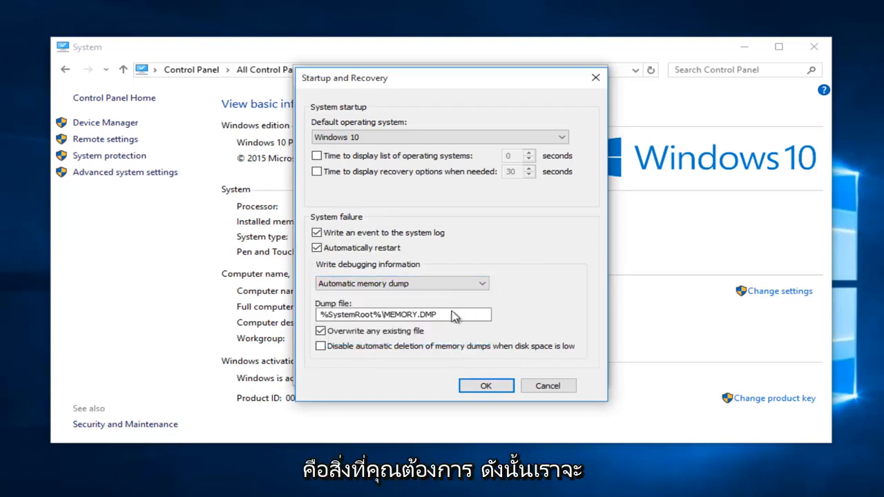
Set Write debugging information to Small memory dump (128 KB) and confirm with OK
click(400, 283)
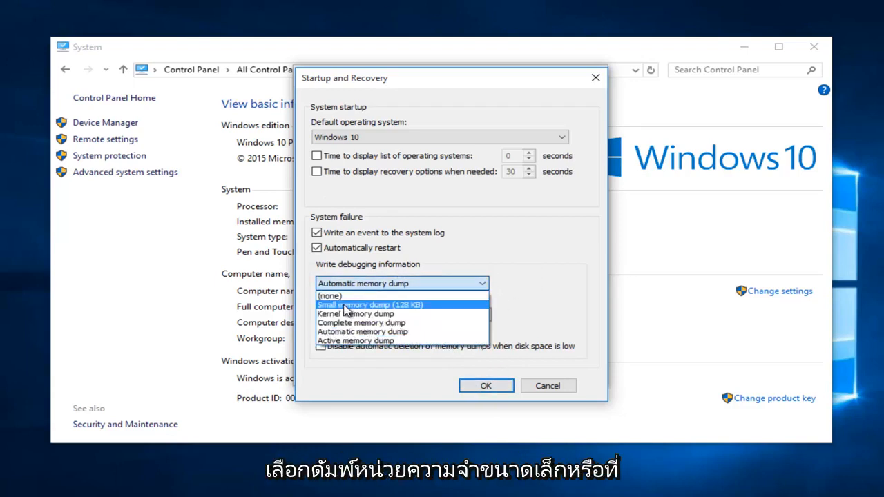
click(370, 305)
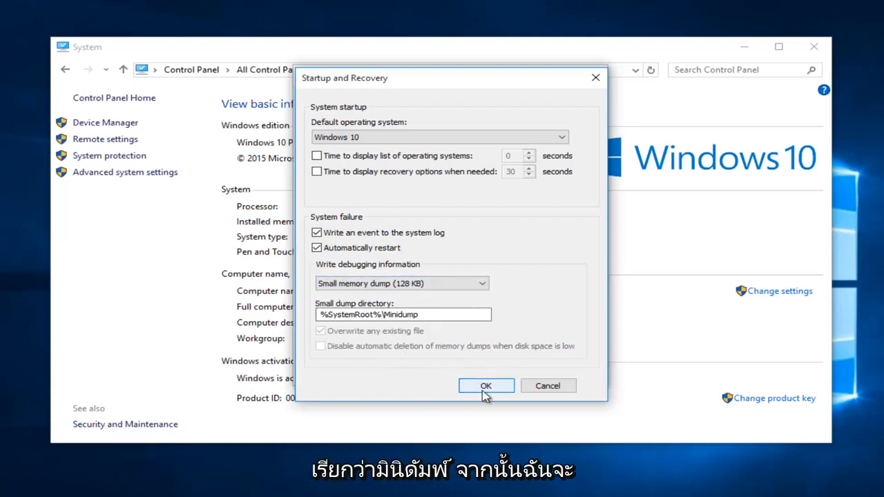
click(486, 385)
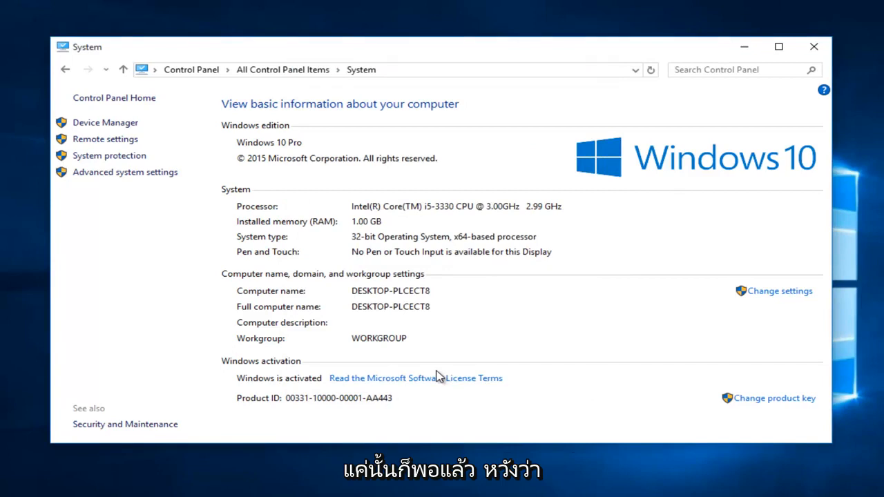
mouse_move(481, 350)
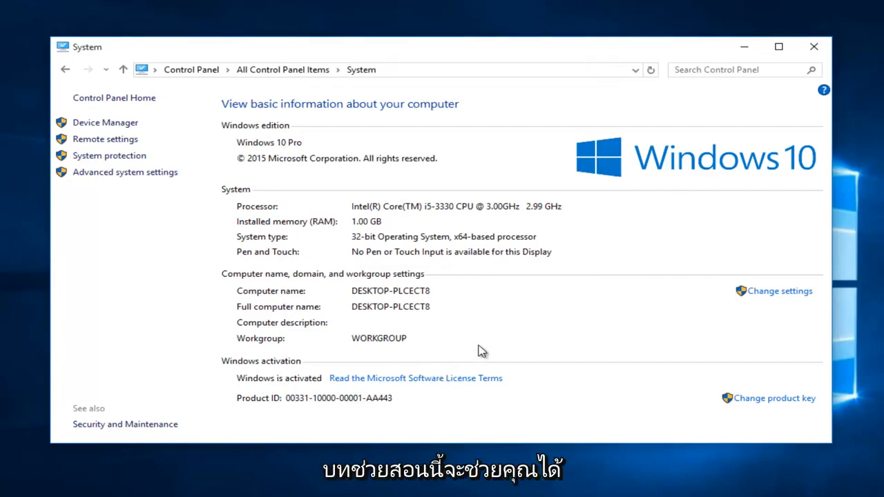